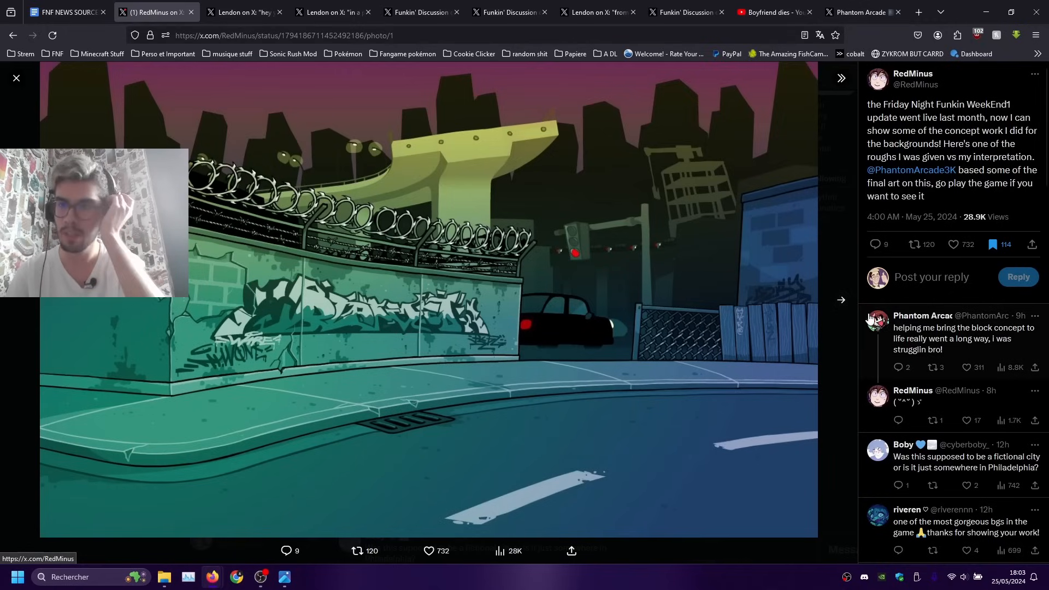
- Flip between the grey rough and final coloured background, then close RedMinus's post
{"action": "left_click", "coordinate": [841, 299]}
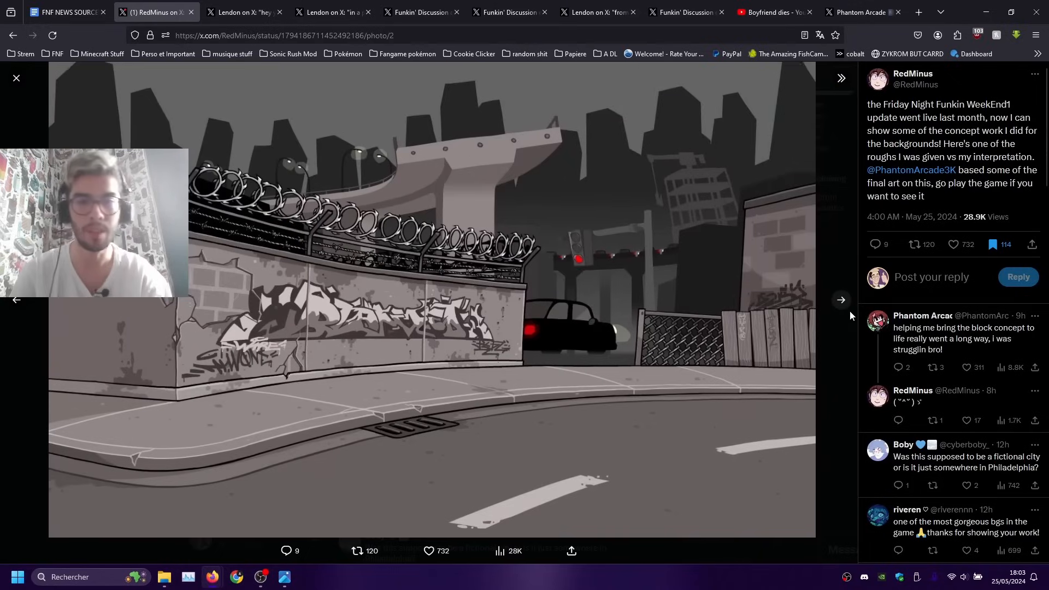
{"action": "left_click", "coordinate": [840, 300]}
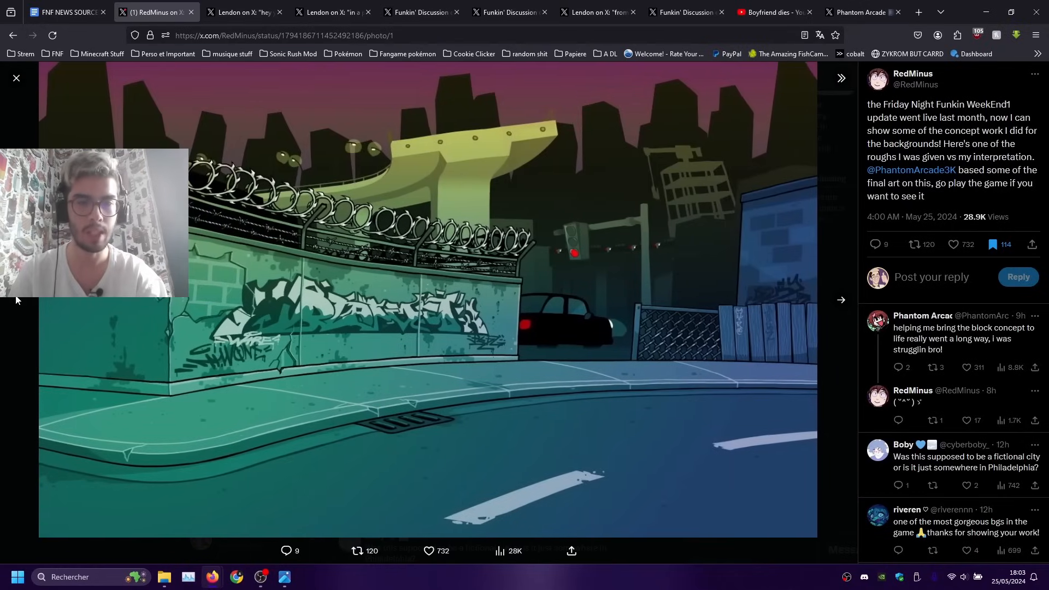
{"action": "left_click", "coordinate": [841, 77]}
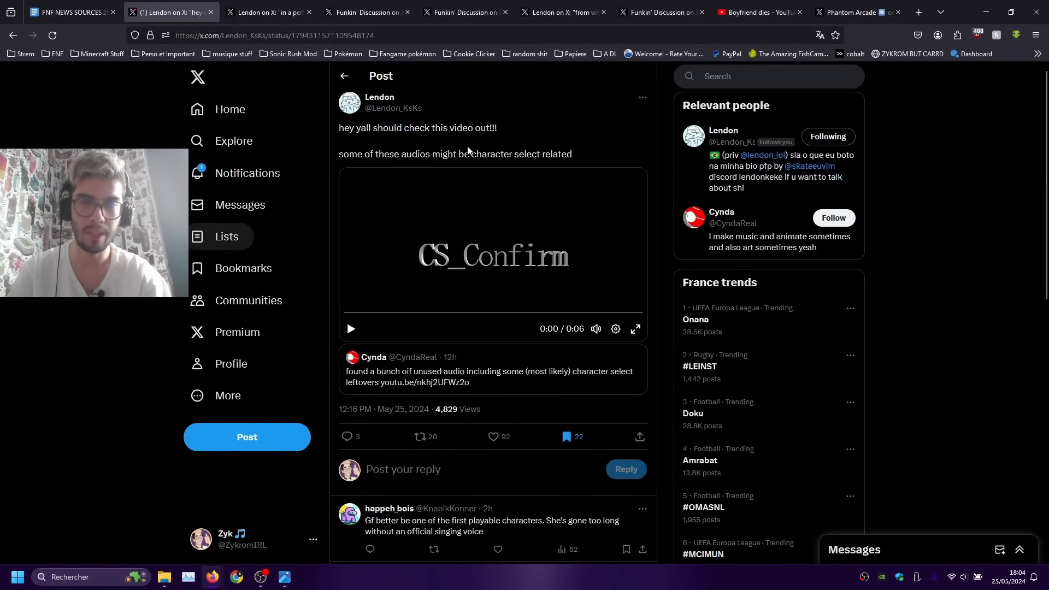
{"action": "mouse_move", "coordinate": [601, 154]}
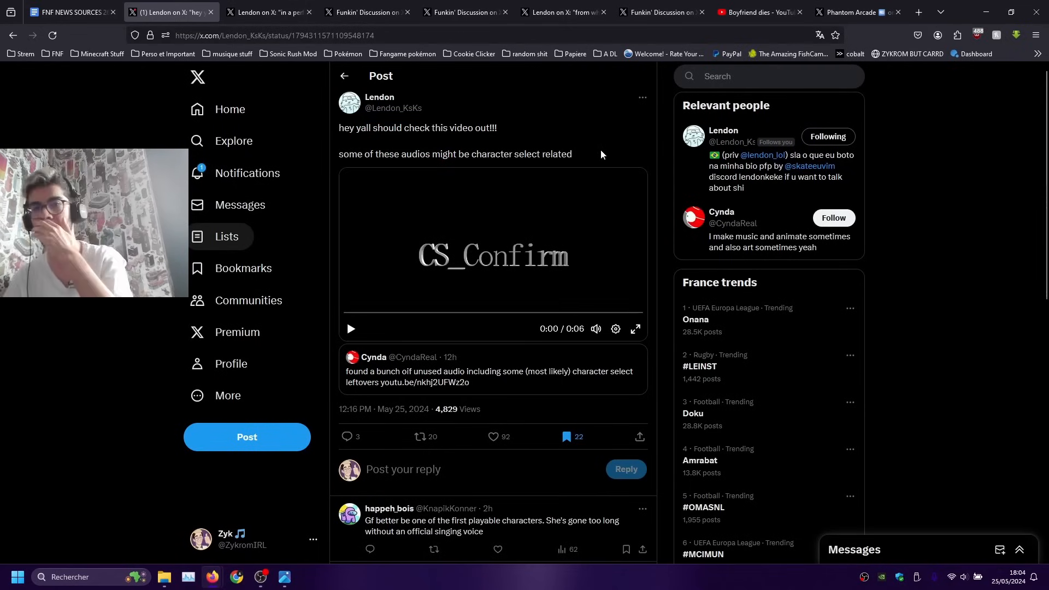
{"action": "left_click", "coordinate": [350, 329]}
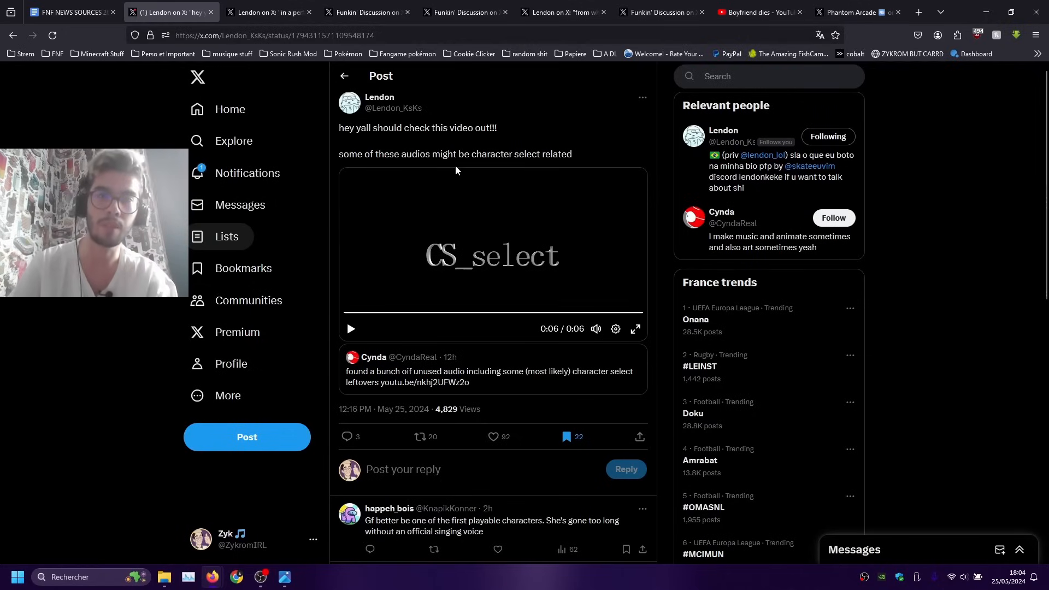
{"action": "left_click", "coordinate": [268, 12]}
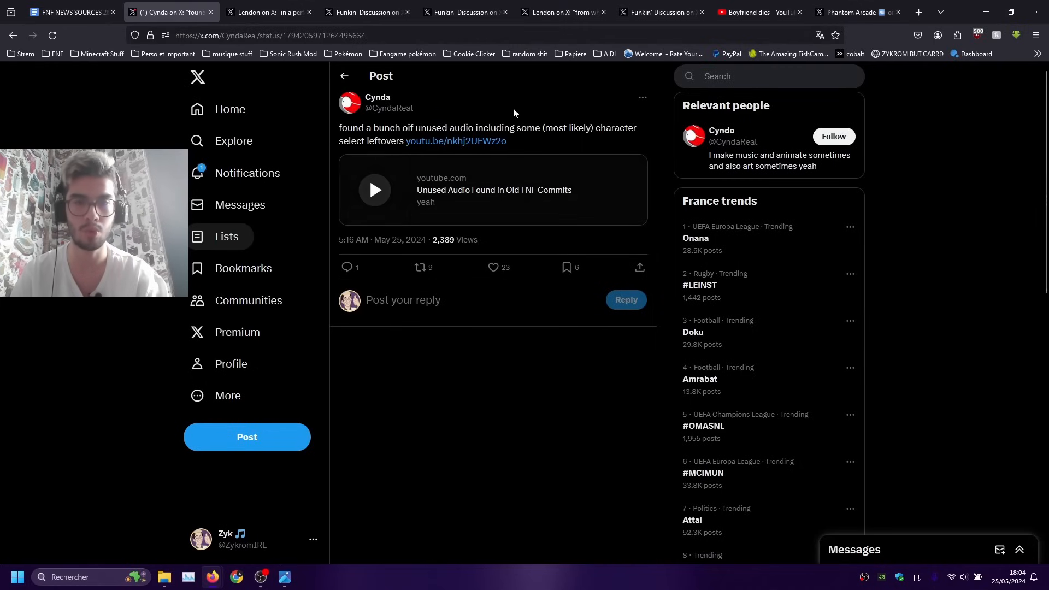
{"action": "scroll", "scroll_direction": "down", "scroll_amount": 3}
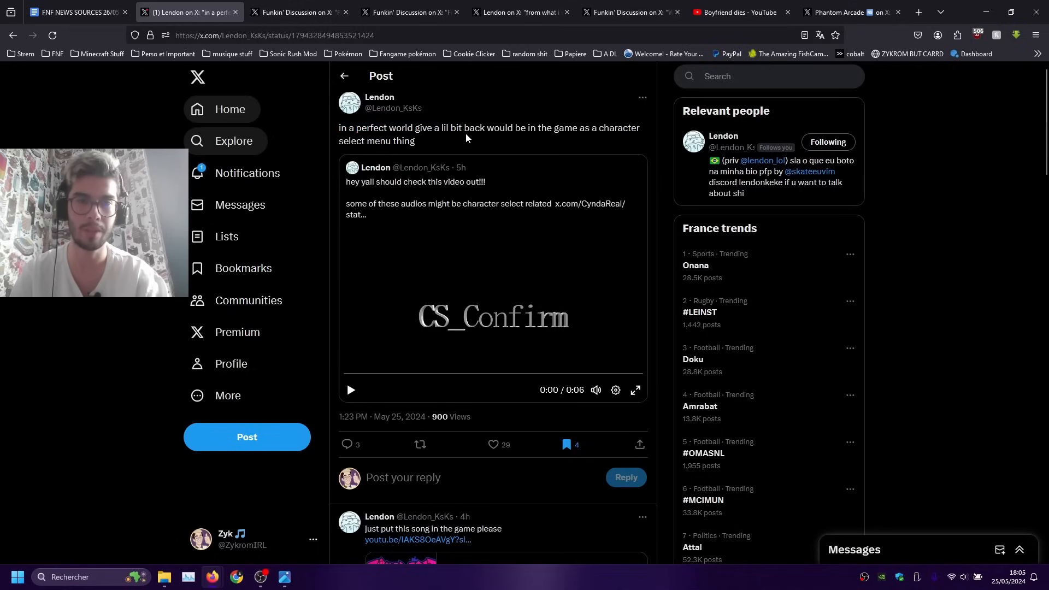
{"action": "mouse_move", "coordinate": [574, 132]}
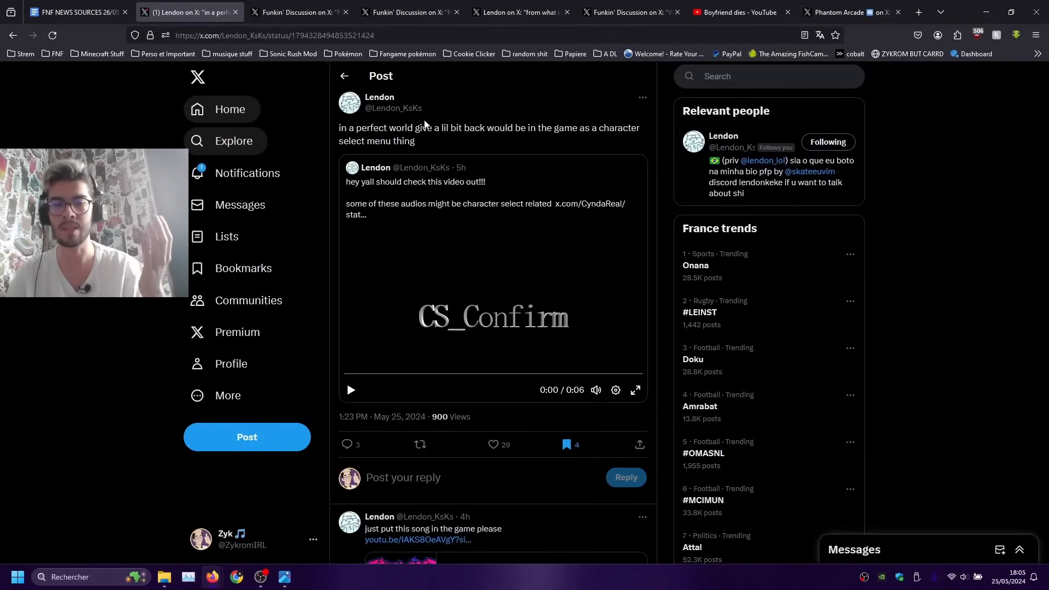
{"action": "scroll", "scroll_direction": "down", "scroll_amount": 3}
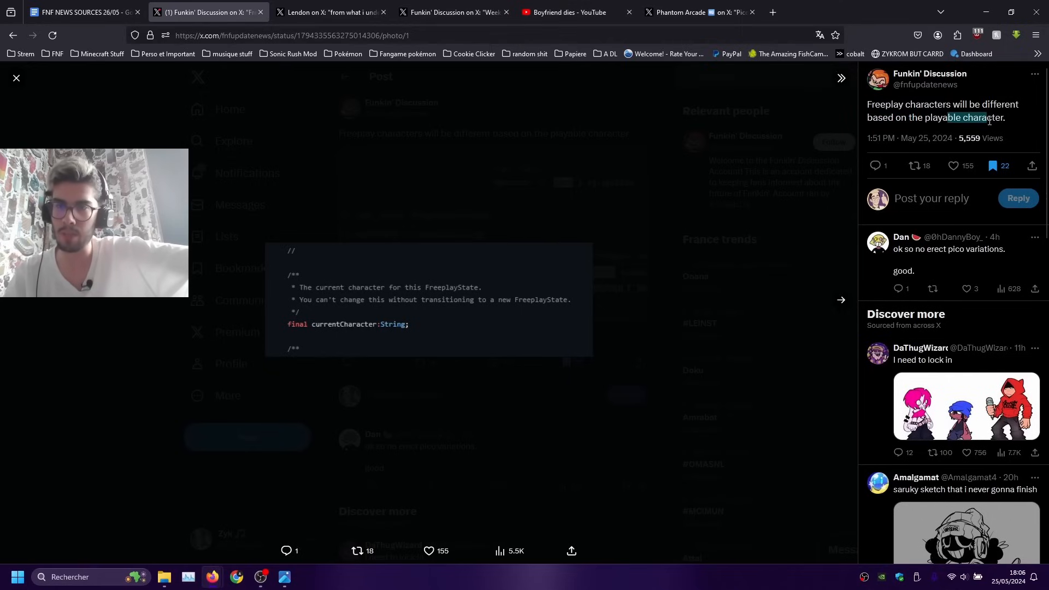
- Step through the freeplay code screenshots in the Funkin' Discussion post
{"action": "left_click", "coordinate": [842, 300]}
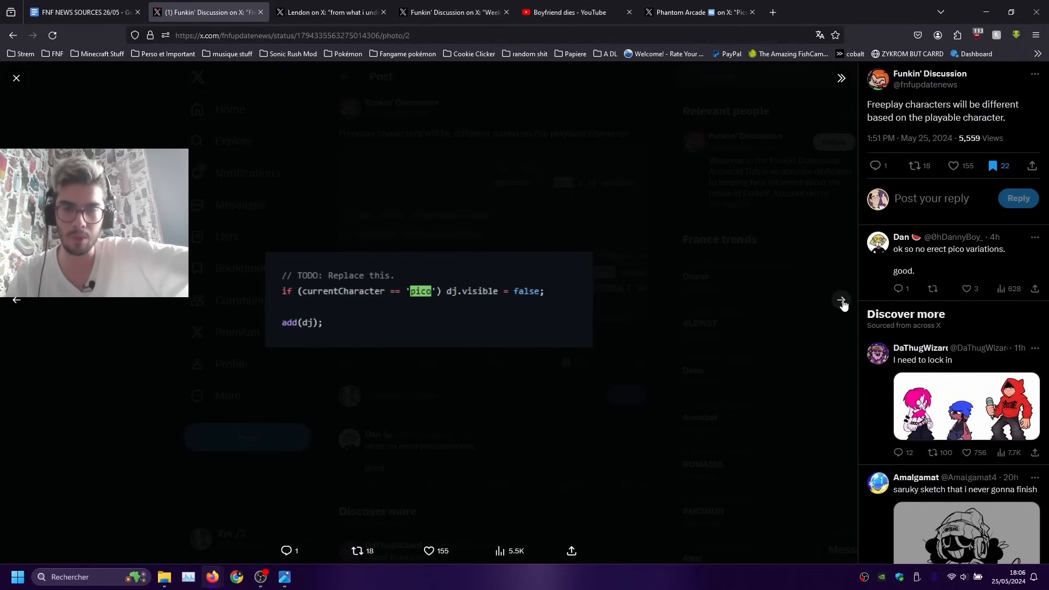
{"action": "left_click", "coordinate": [841, 301]}
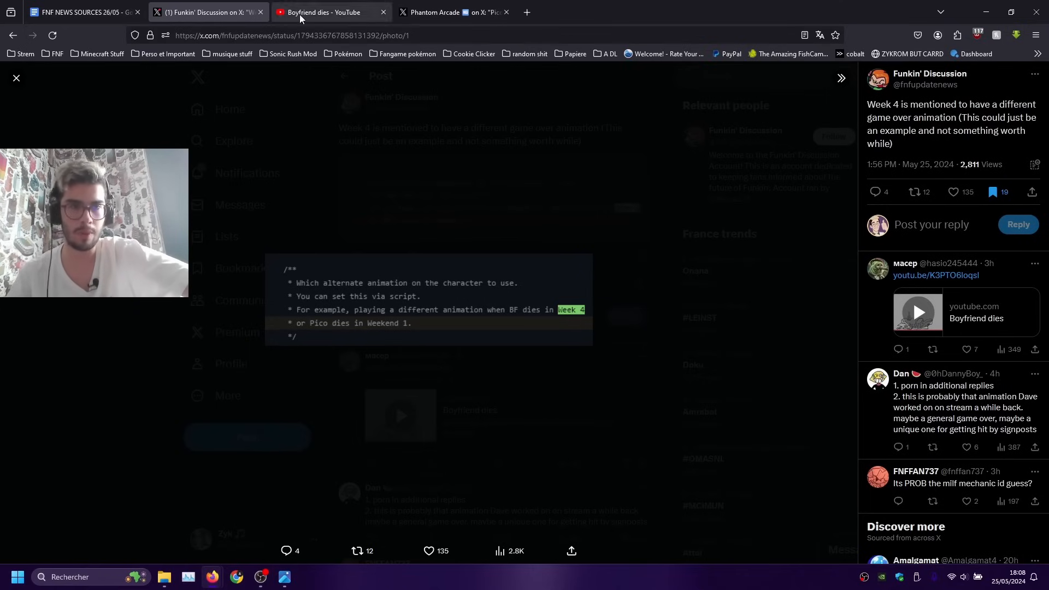
- Watch the 'Boyfriend dies' YouTube animation full screen and leave the video
{"action": "left_click", "coordinate": [327, 12]}
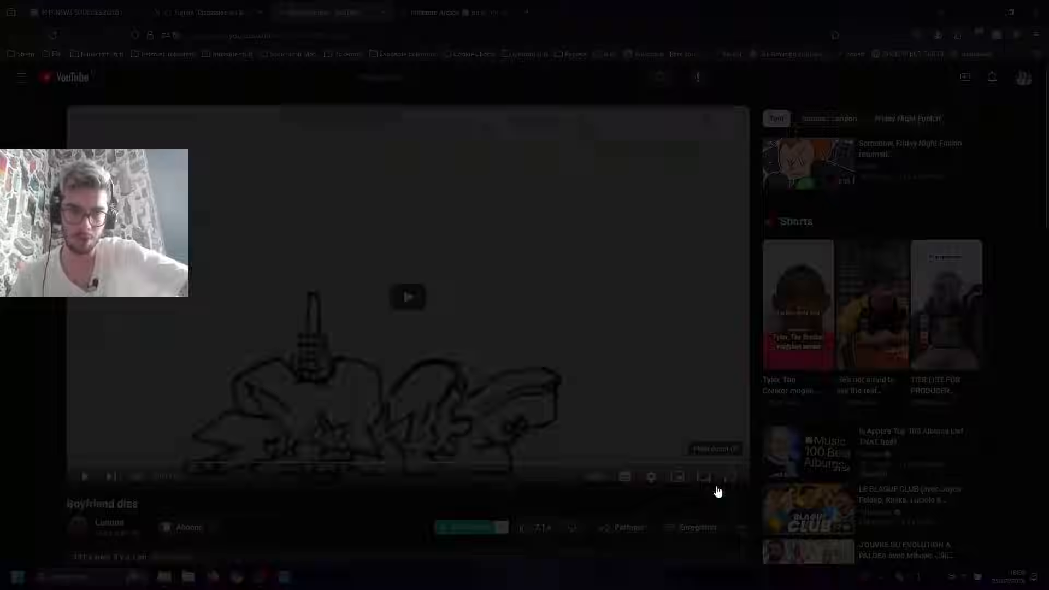
{"action": "left_click", "coordinate": [704, 477]}
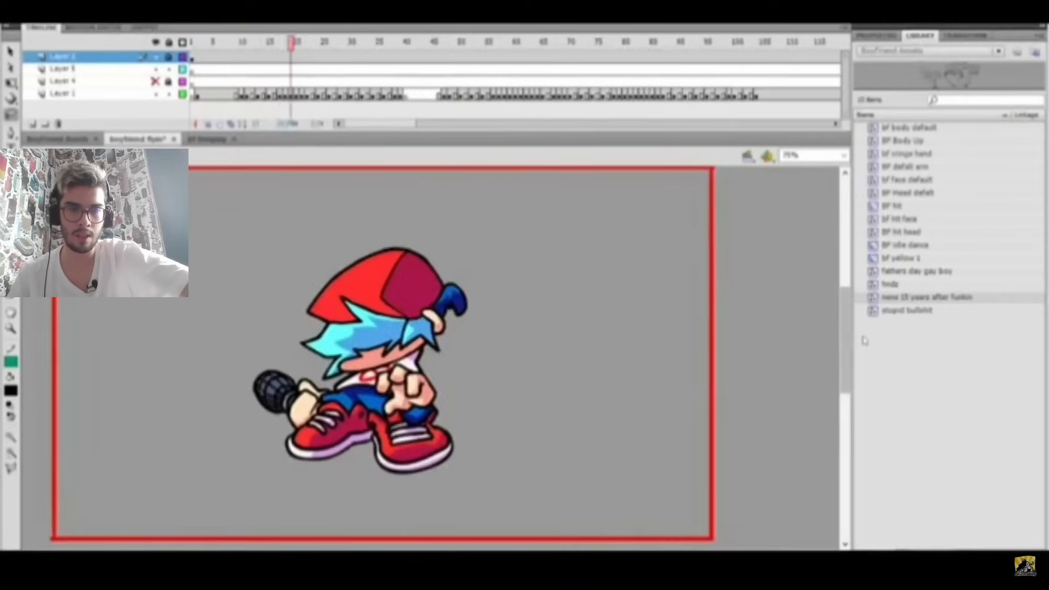
{"action": "left_click", "coordinate": [553, 41]}
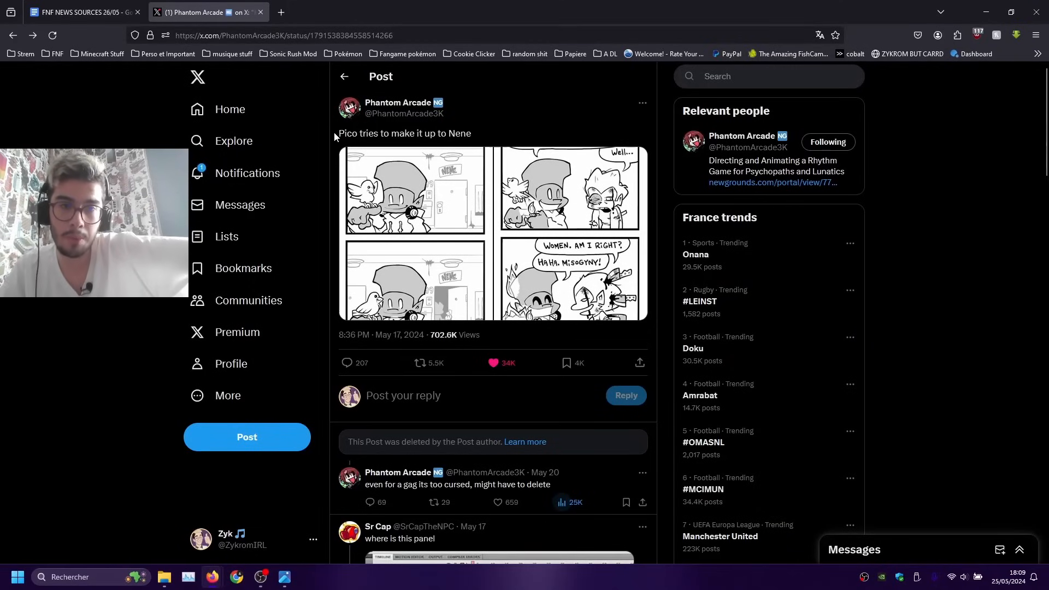
{"action": "mouse_move", "coordinate": [454, 139]}
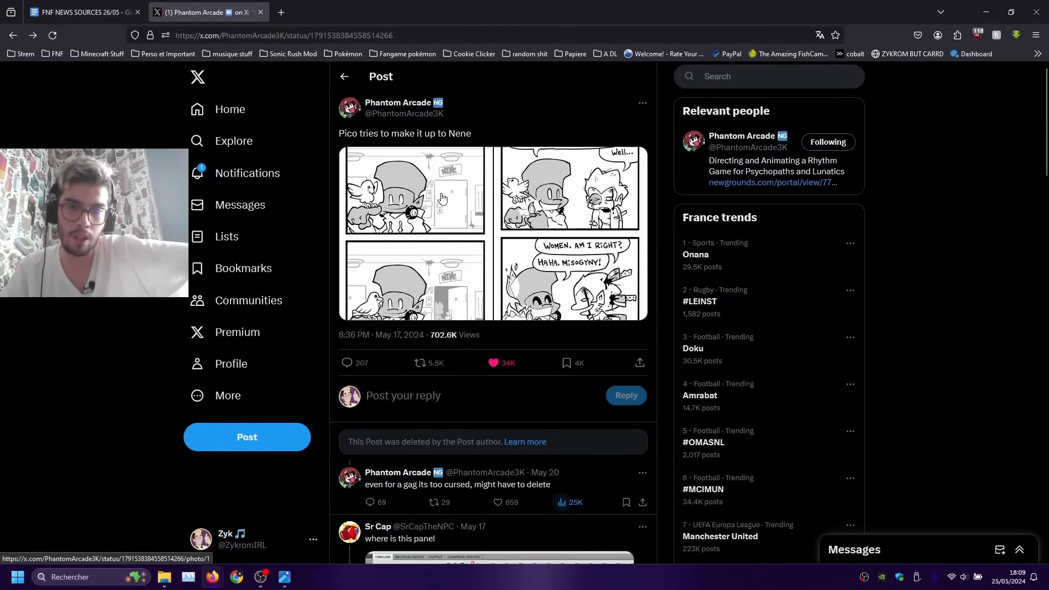
- View Phantom Arcade's Pico and Nene comic full size, then close the viewer
{"action": "left_click", "coordinate": [442, 197]}
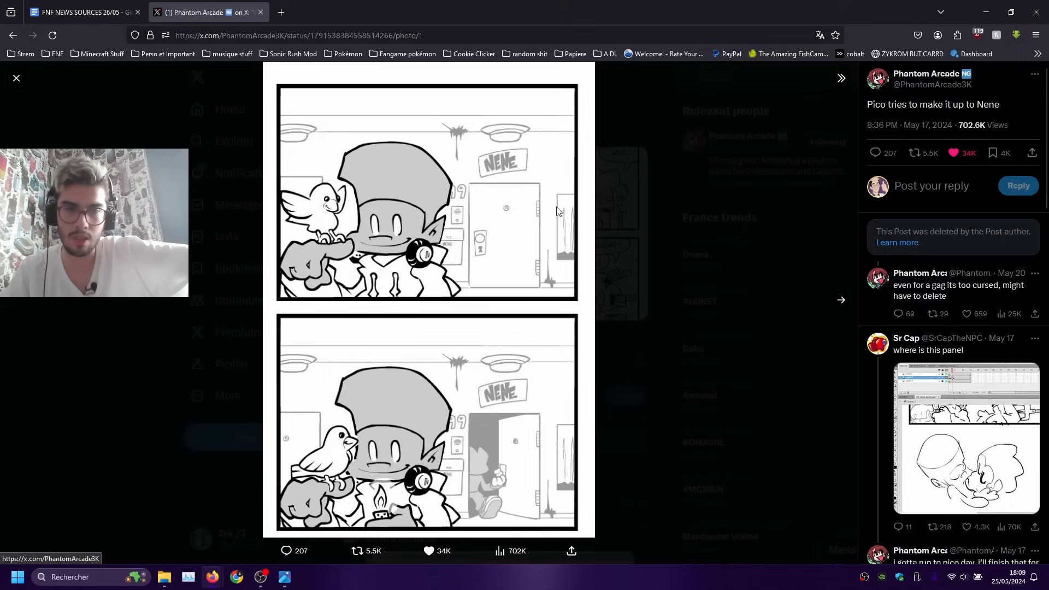
{"action": "left_click", "coordinate": [840, 78]}
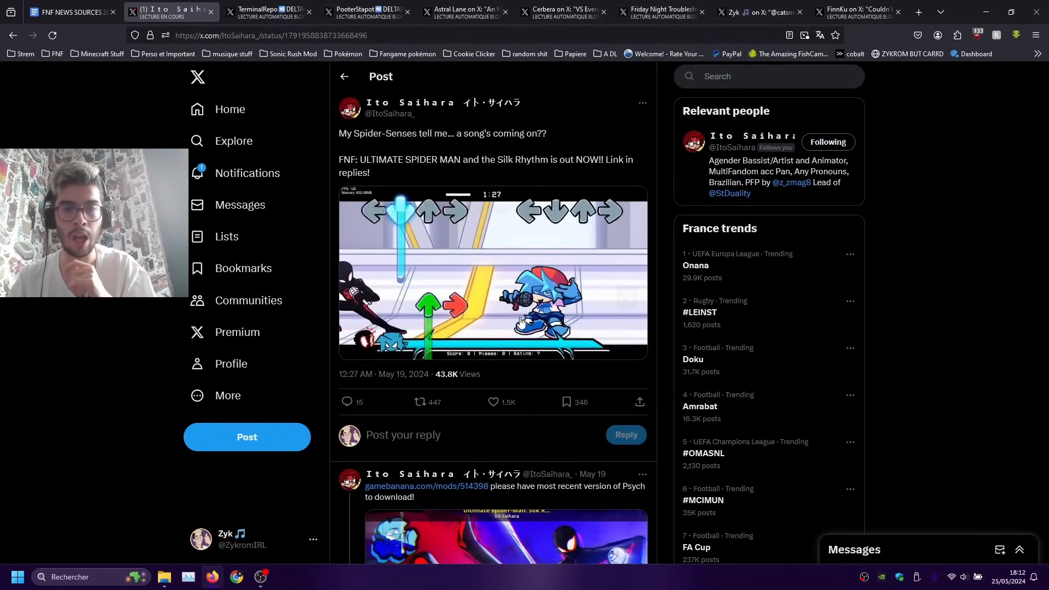
- Close the Ultimate Spider Man mod post and play the FNF Rivals demo video
{"action": "left_click", "coordinate": [189, 12]}
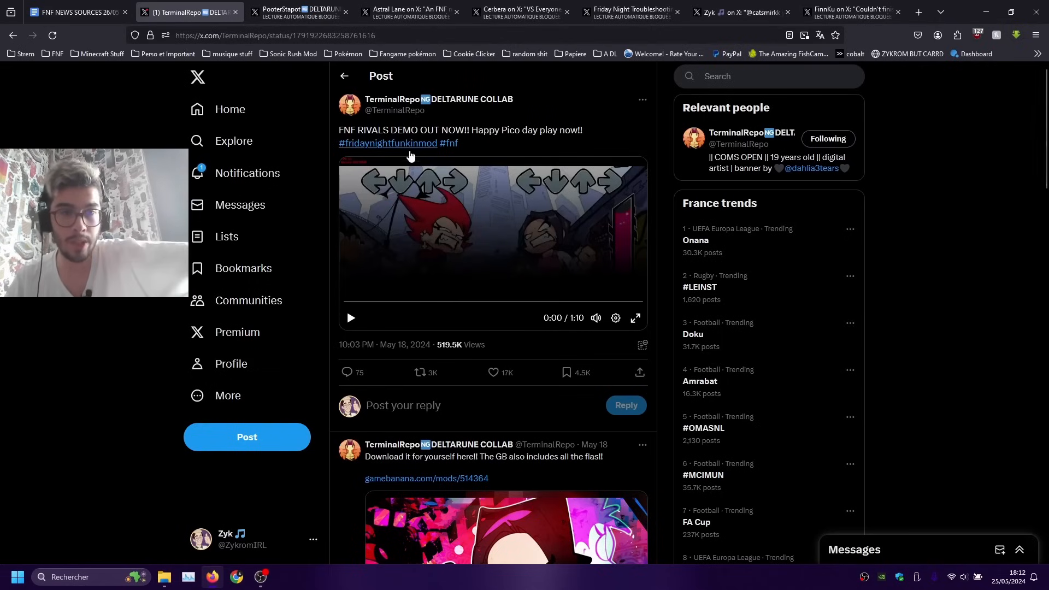
{"action": "left_click", "coordinate": [350, 318]}
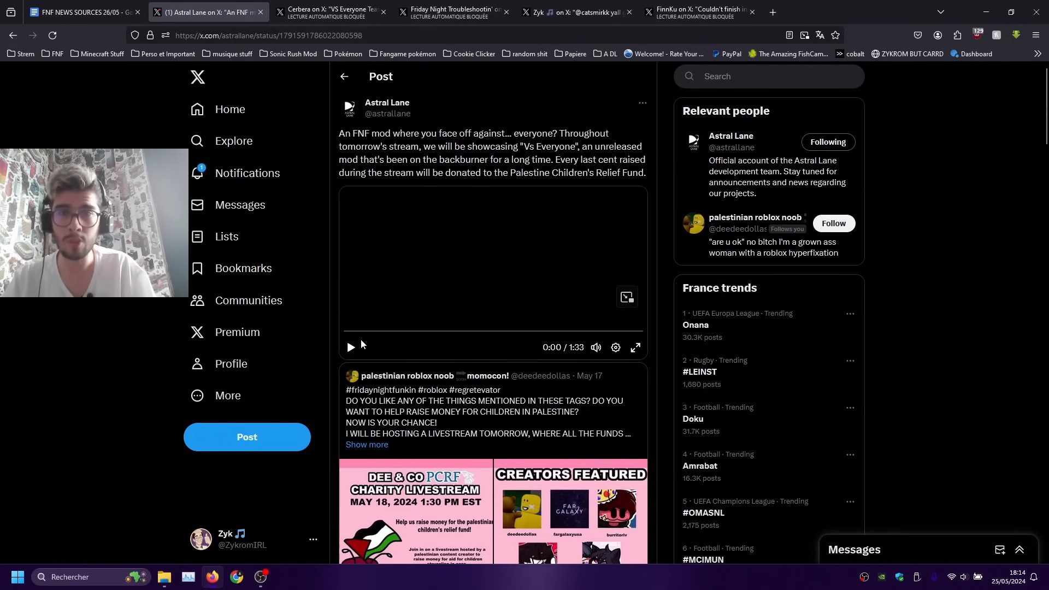
- Play Astral Lane's Vs Everyone showcase trailer video
{"action": "left_click", "coordinate": [349, 348]}
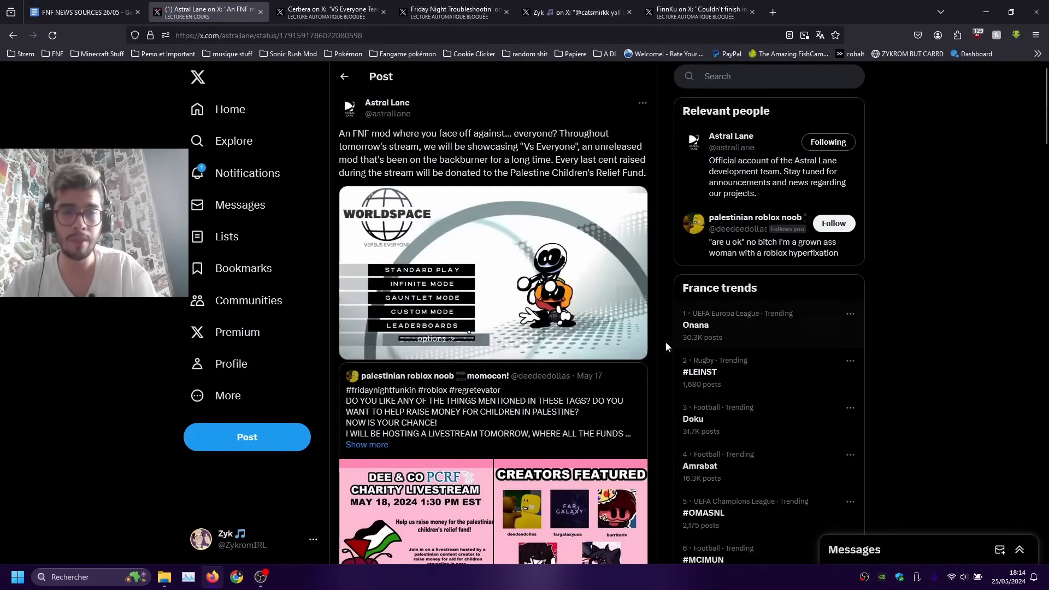
{"action": "left_click", "coordinate": [493, 274]}
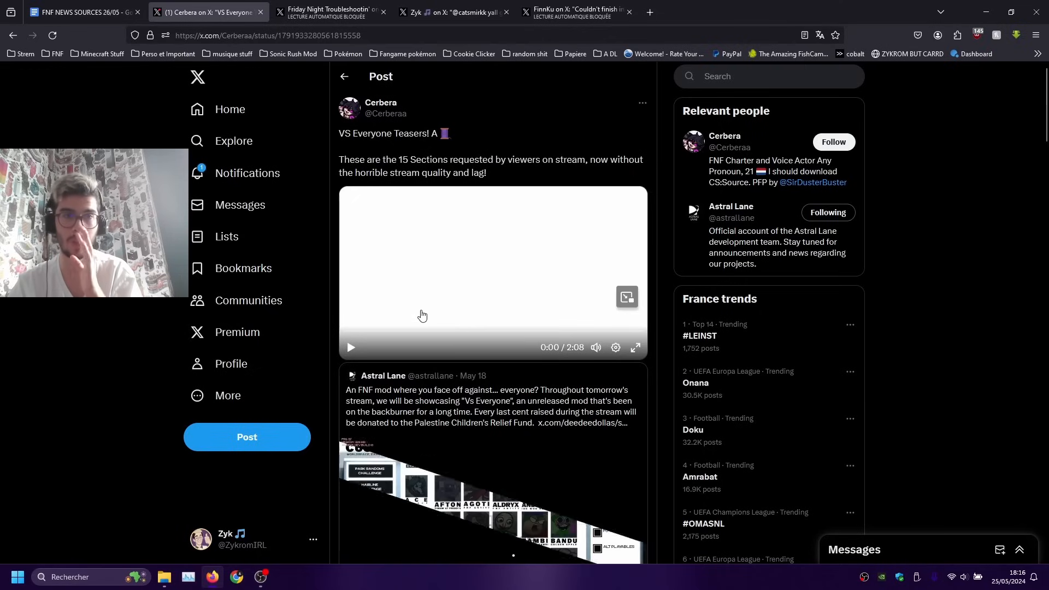
- Scroll the thread and play Cerbera's Vs Everyone teaser clips
{"action": "scroll", "scroll_direction": "down", "scroll_amount": 3}
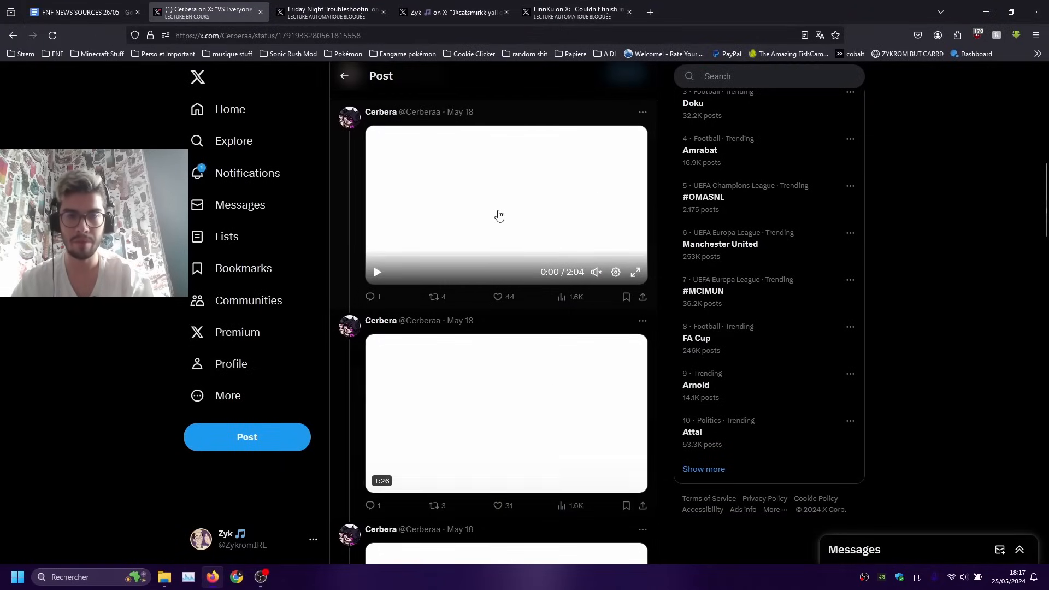
{"action": "left_click", "coordinate": [377, 272]}
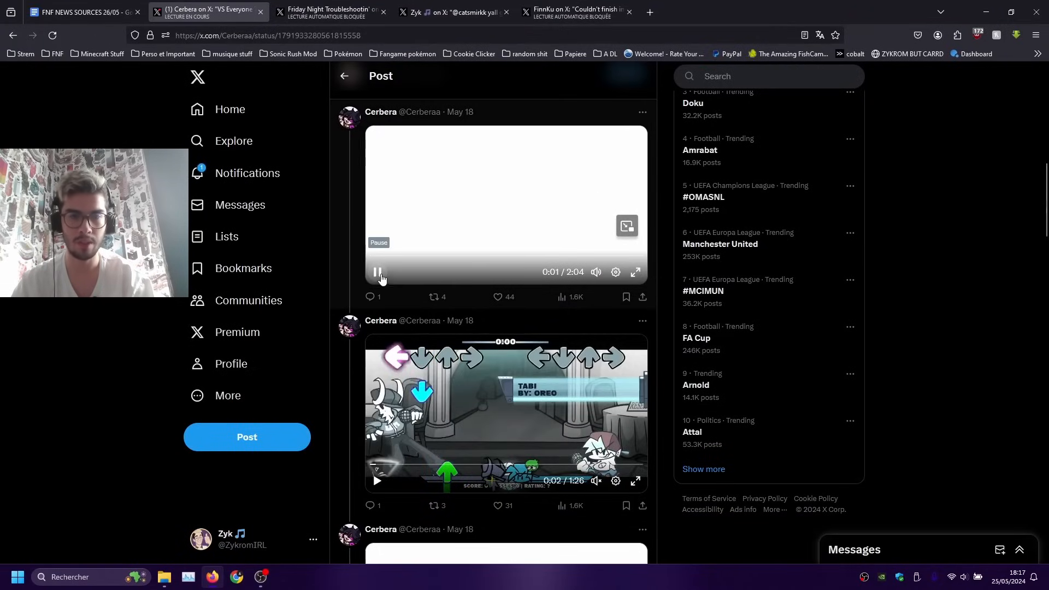
{"action": "scroll", "scroll_direction": "down", "scroll_amount": 3}
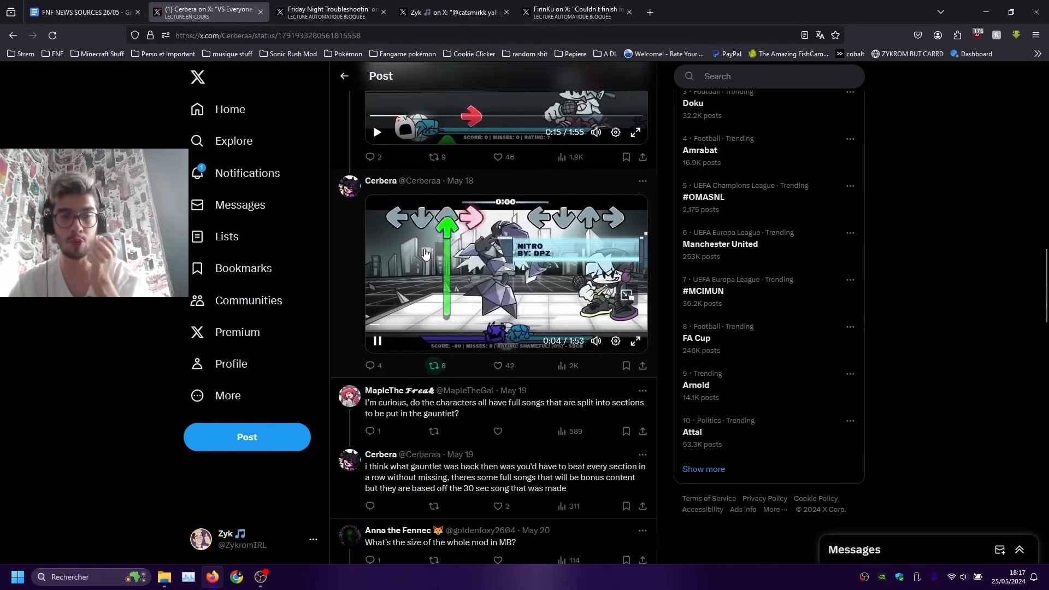
{"action": "left_click", "coordinate": [634, 341]}
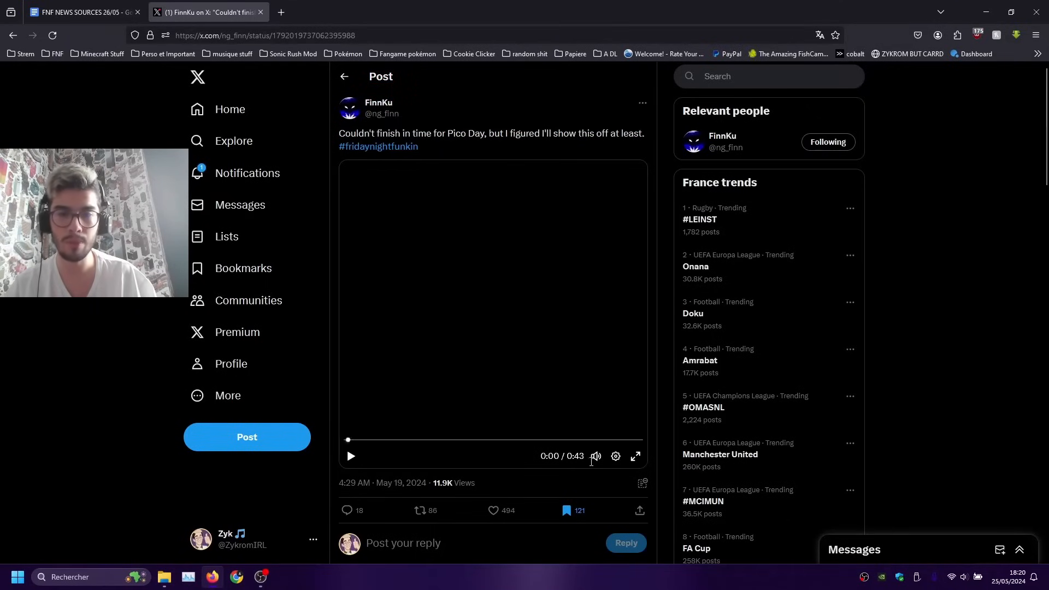
- Play FinnKu's 43-second Pico Day animation and scroll down to its replies
{"action": "left_click", "coordinate": [351, 455]}
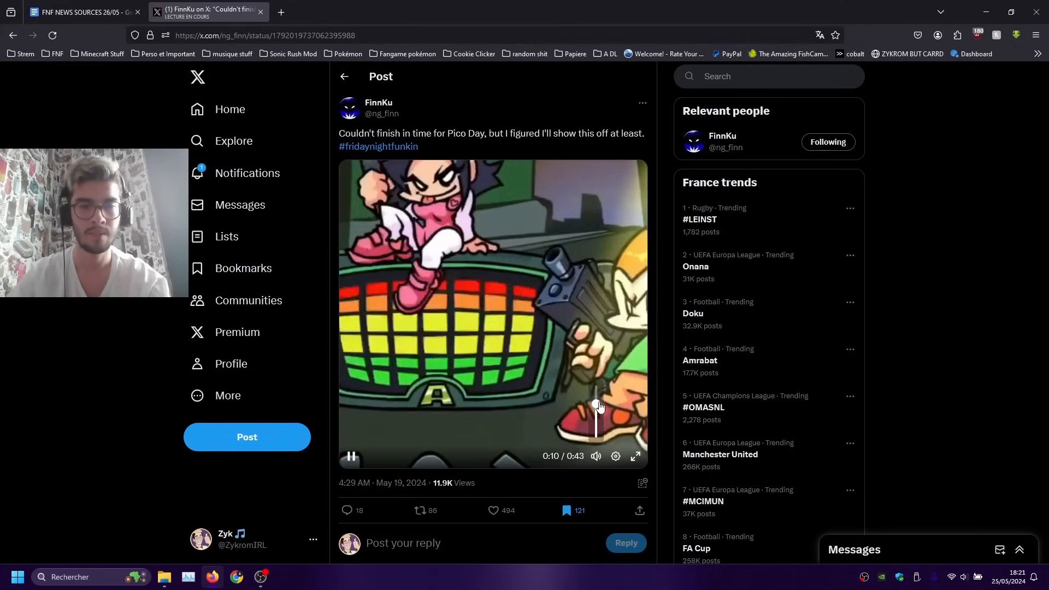
{"action": "left_click", "coordinate": [634, 457]}
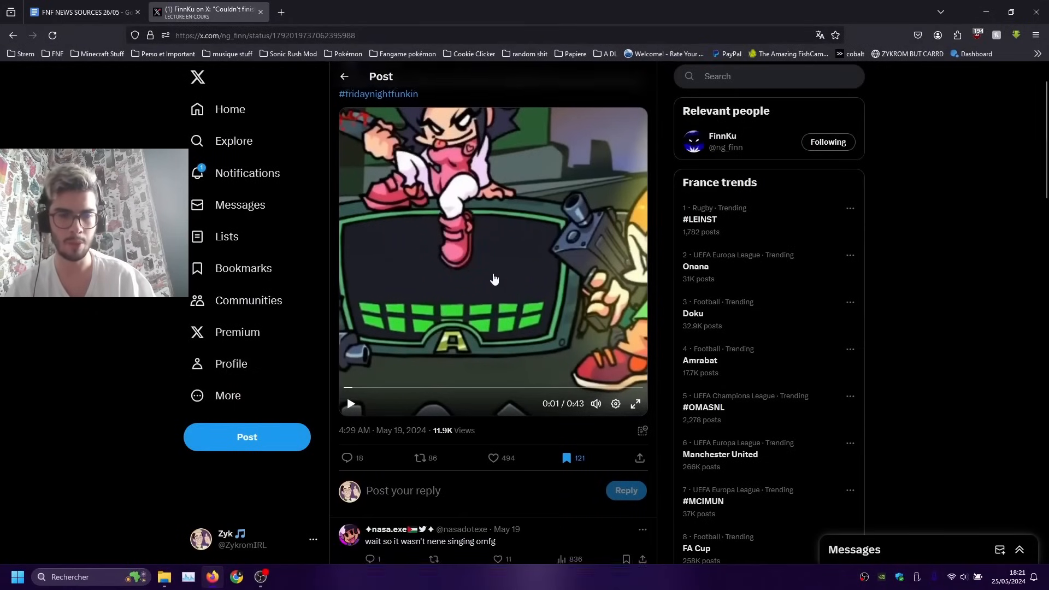
{"action": "scroll", "scroll_direction": "down", "scroll_amount": 3}
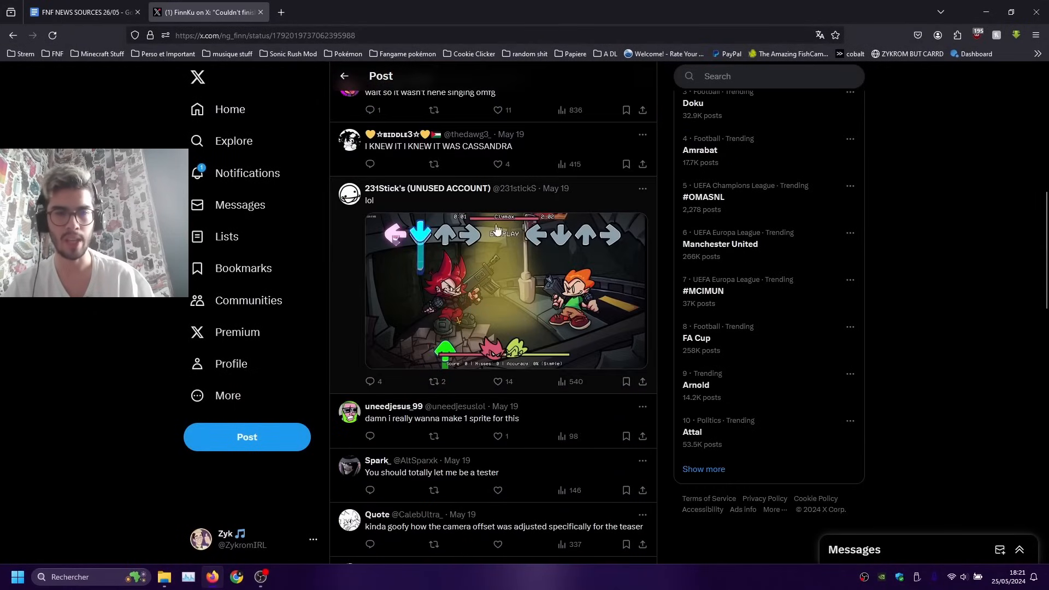
{"action": "mouse_move", "coordinate": [558, 330]}
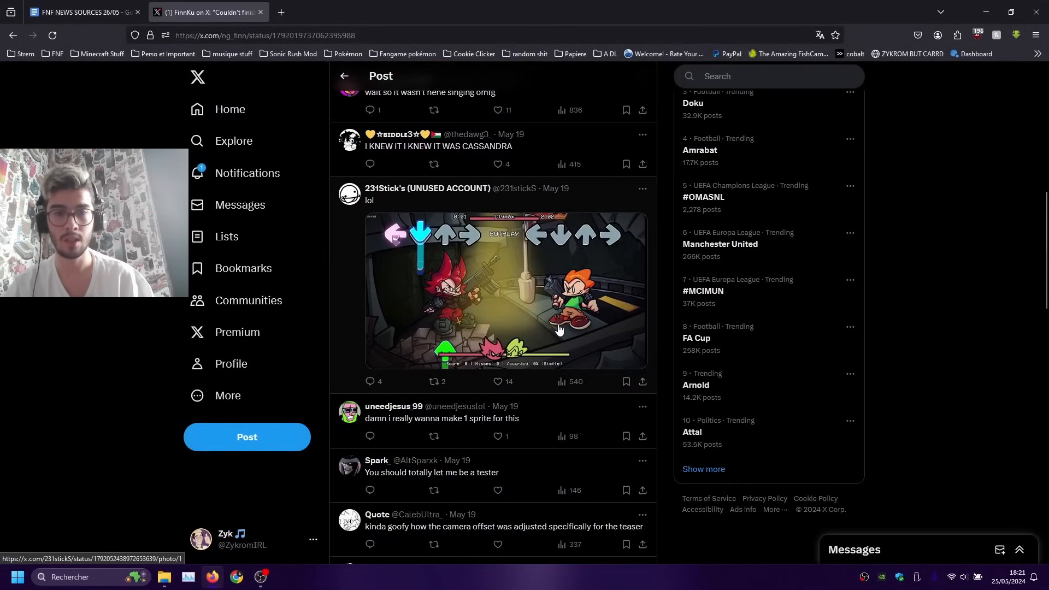